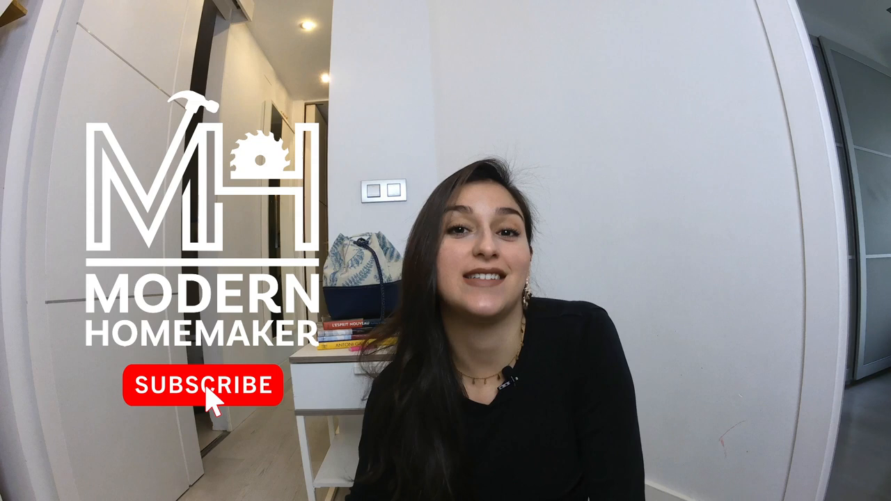
{"action": "left_click", "coordinate": [202, 385]}
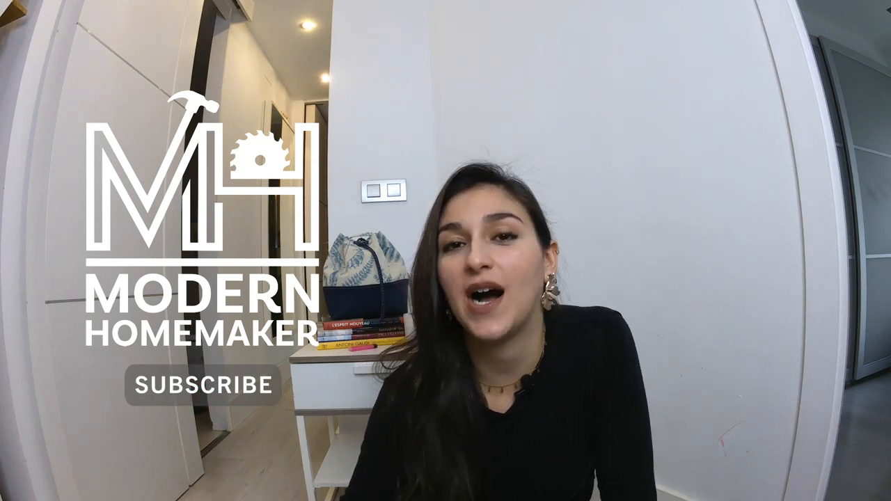